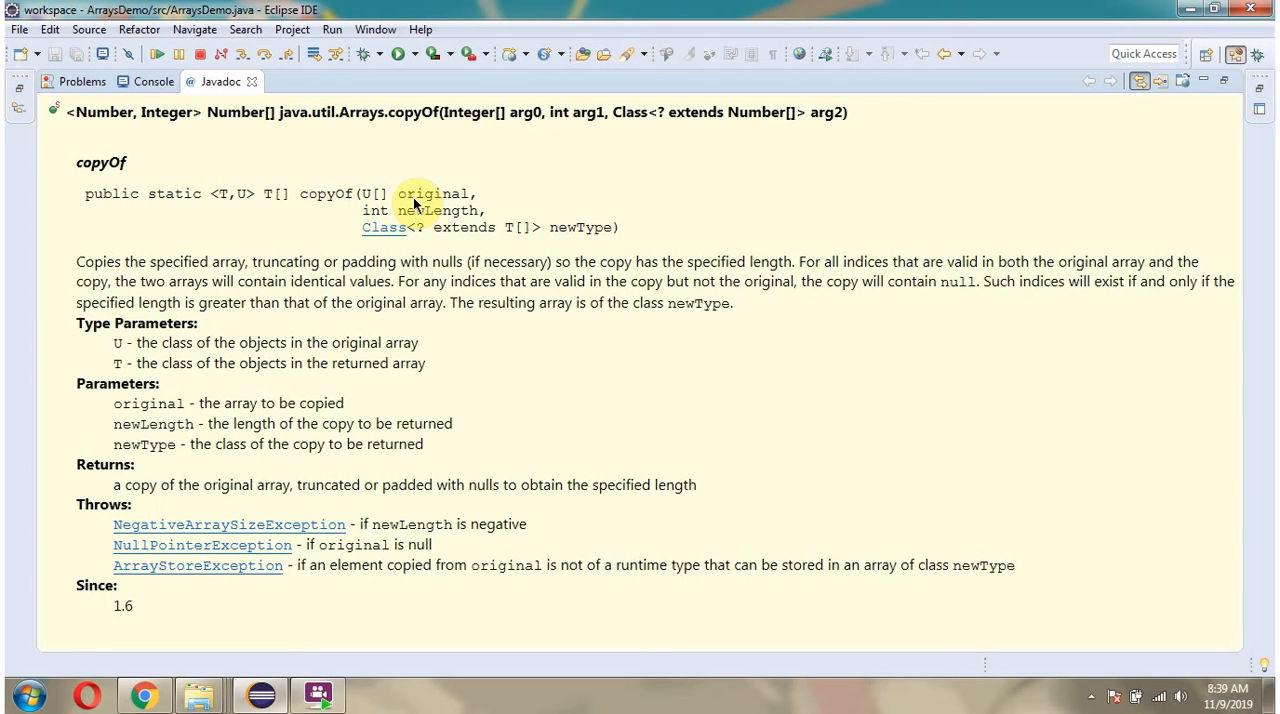
pyautogui.moveTo(416, 256)
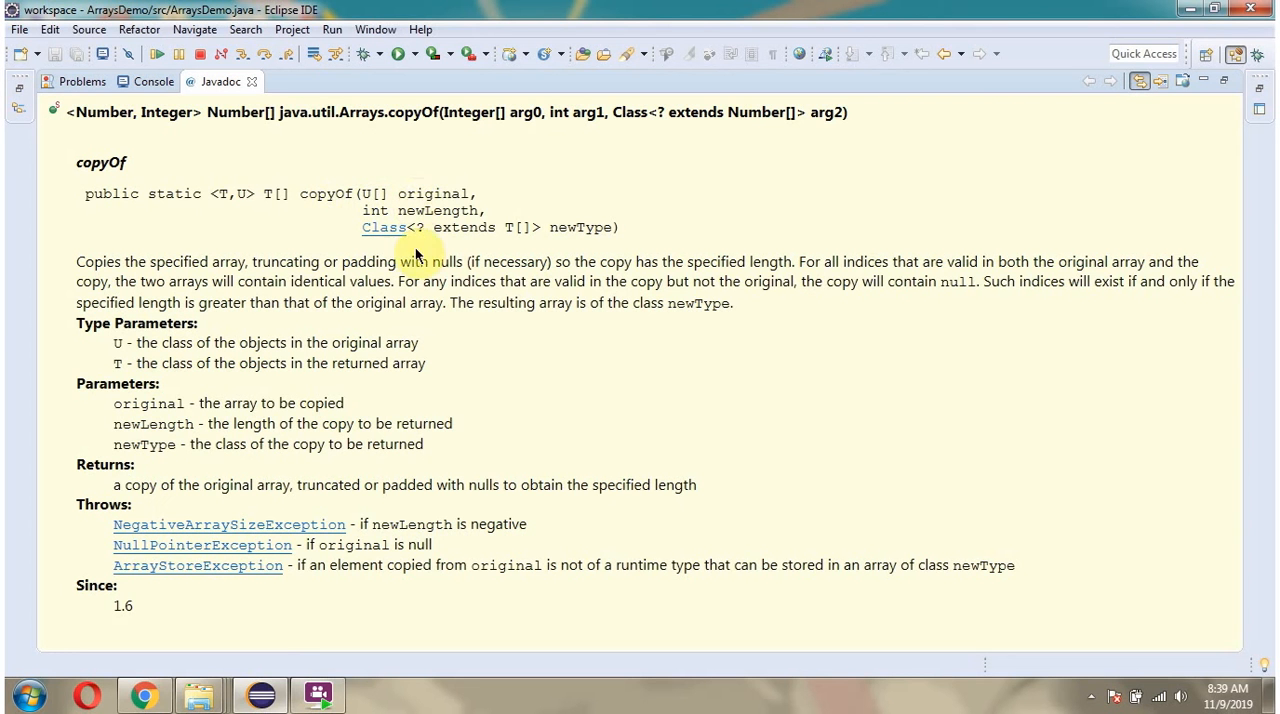
pyautogui.moveTo(384, 228)
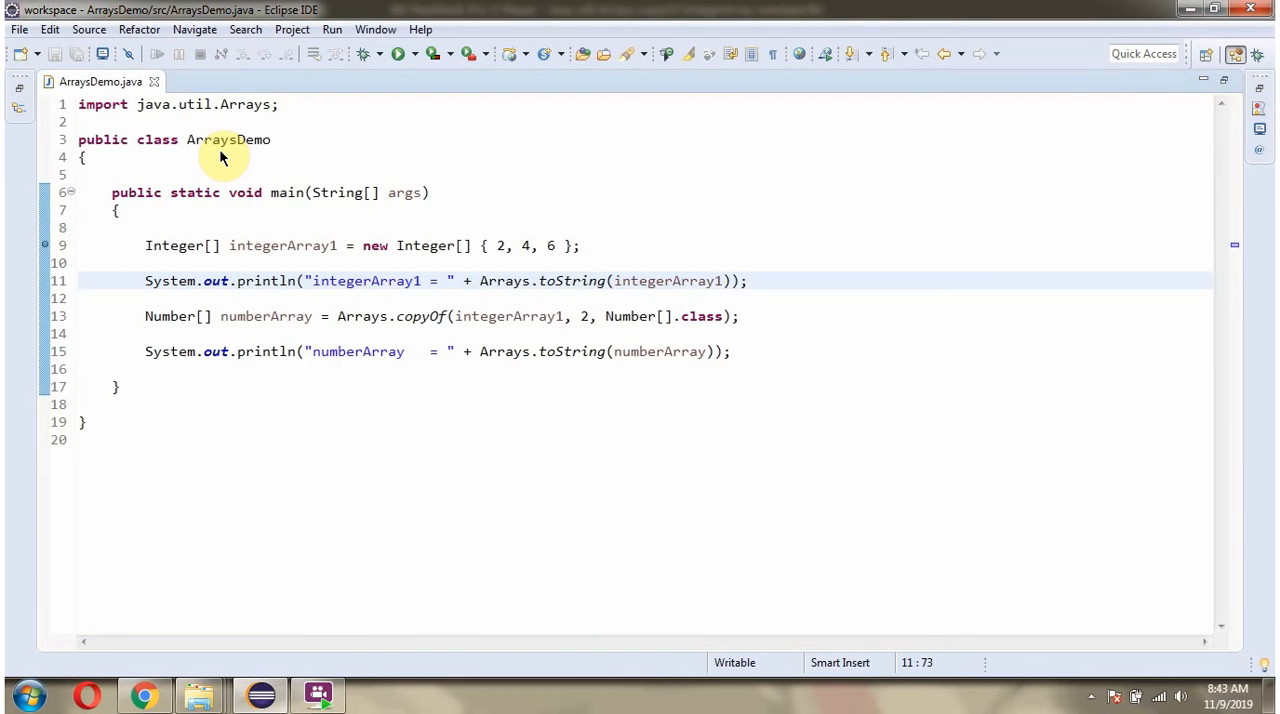
pyautogui.moveTo(218, 148)
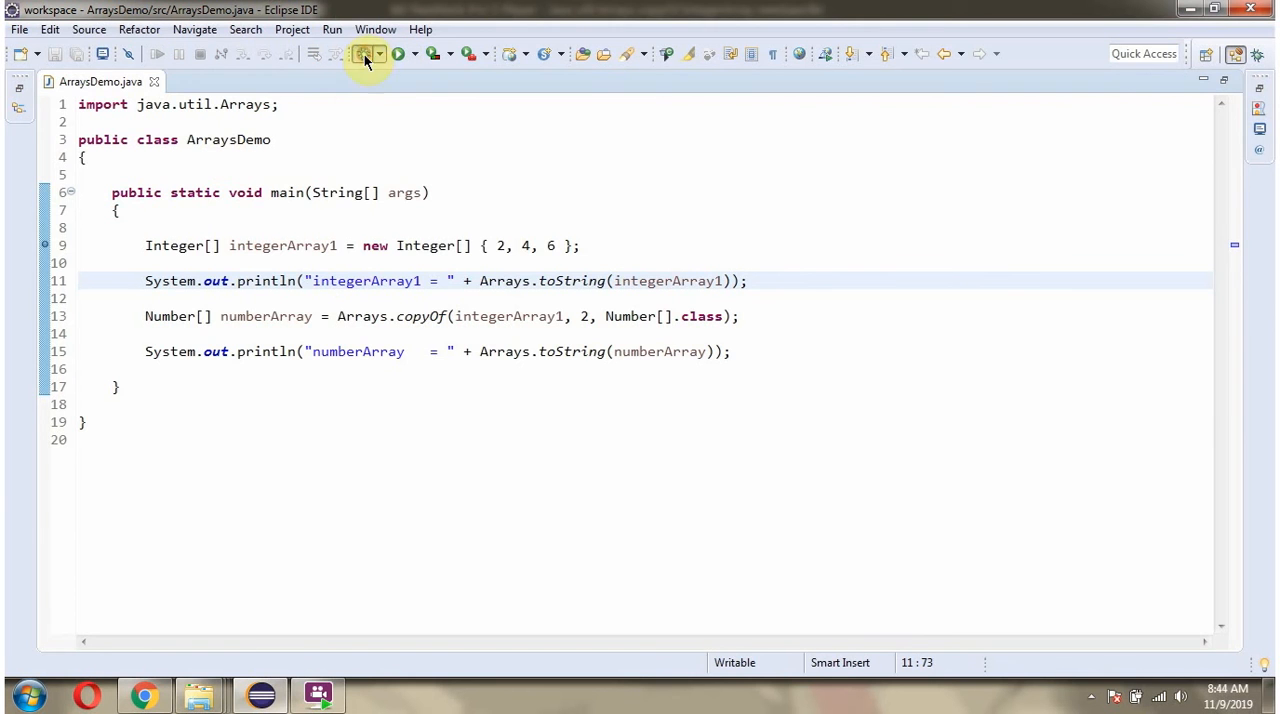
# Step: Launch ArraysDemo as a Java application from the Run toolbar button
pyautogui.click(364, 54)
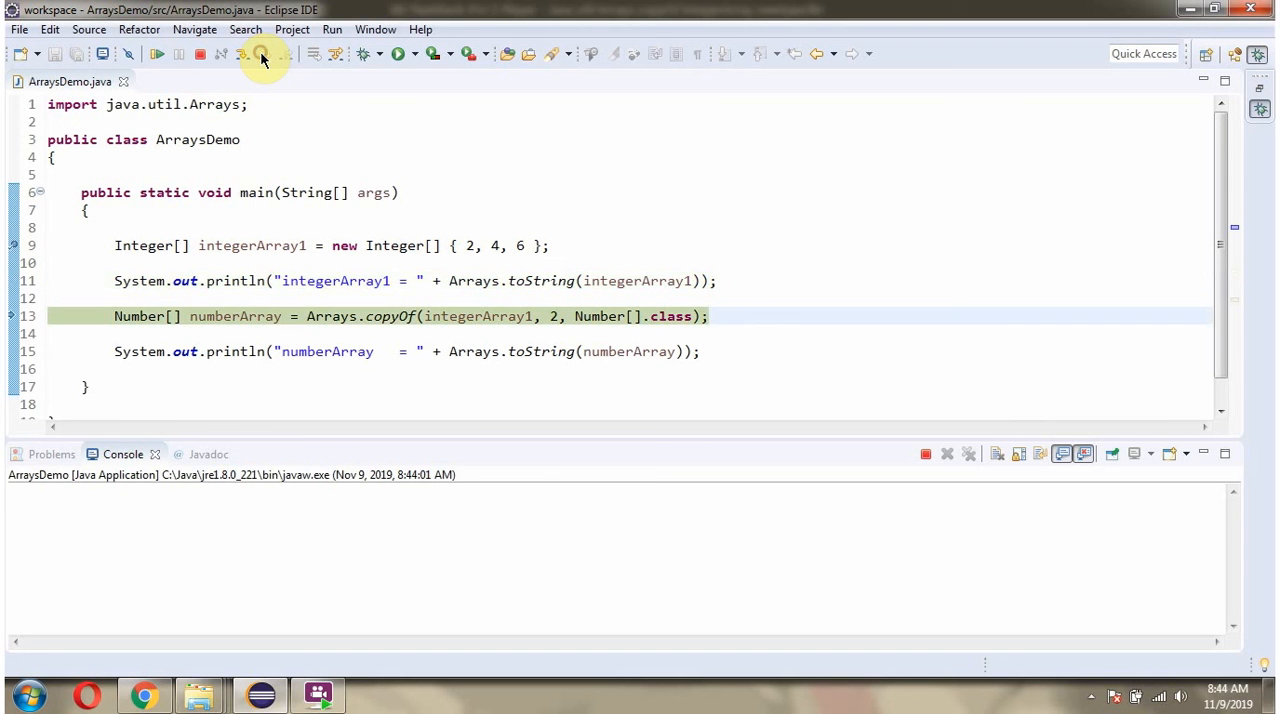
pyautogui.click(264, 54)
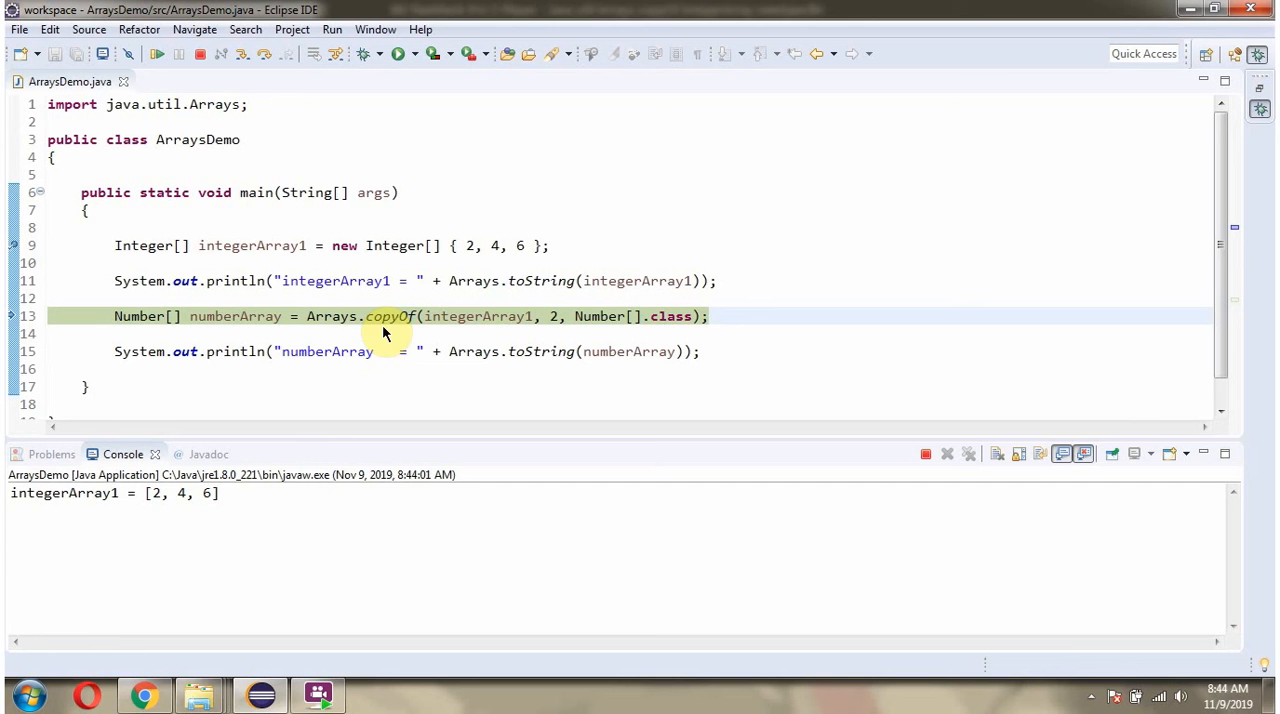
pyautogui.moveTo(476, 332)
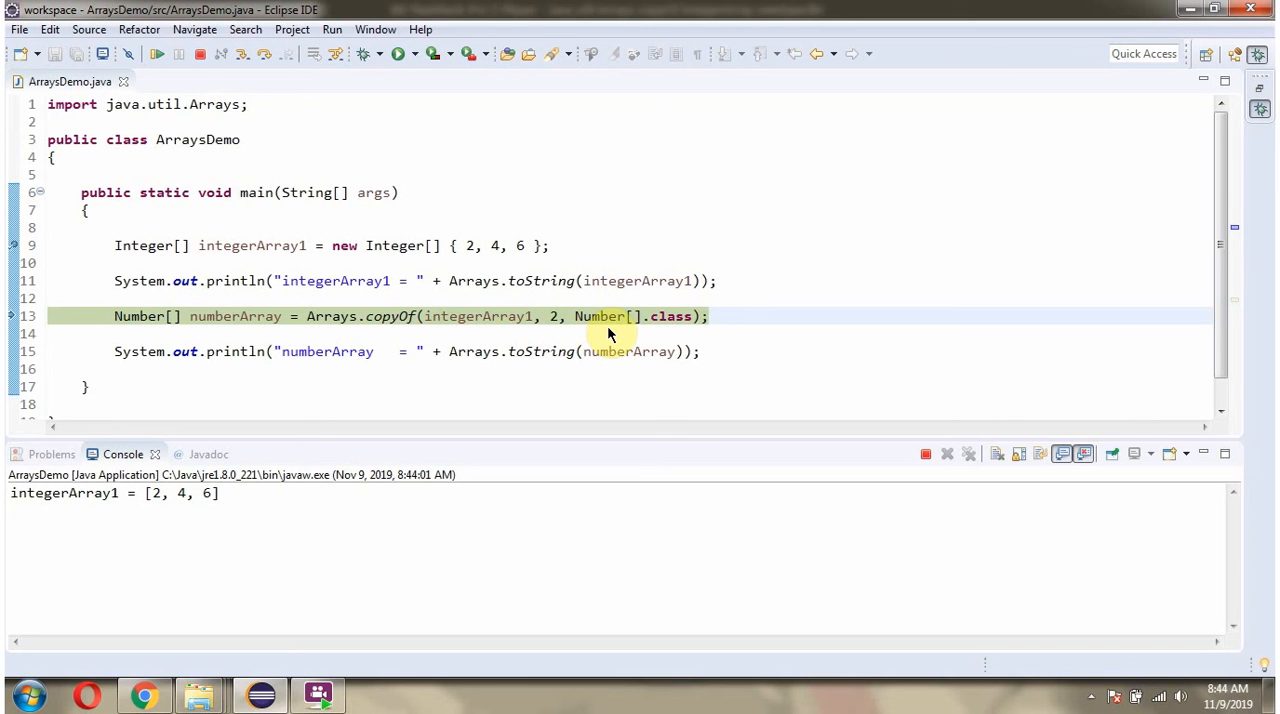
pyautogui.moveTo(398, 328)
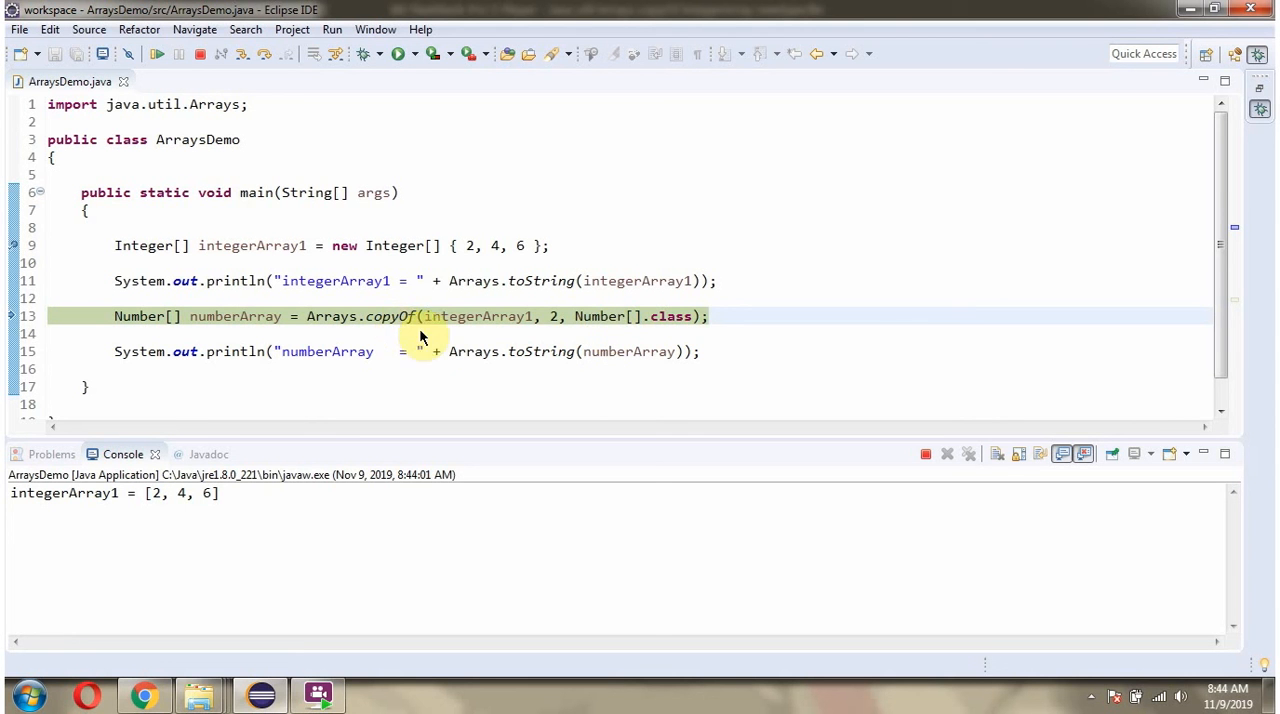
pyautogui.moveTo(476, 316)
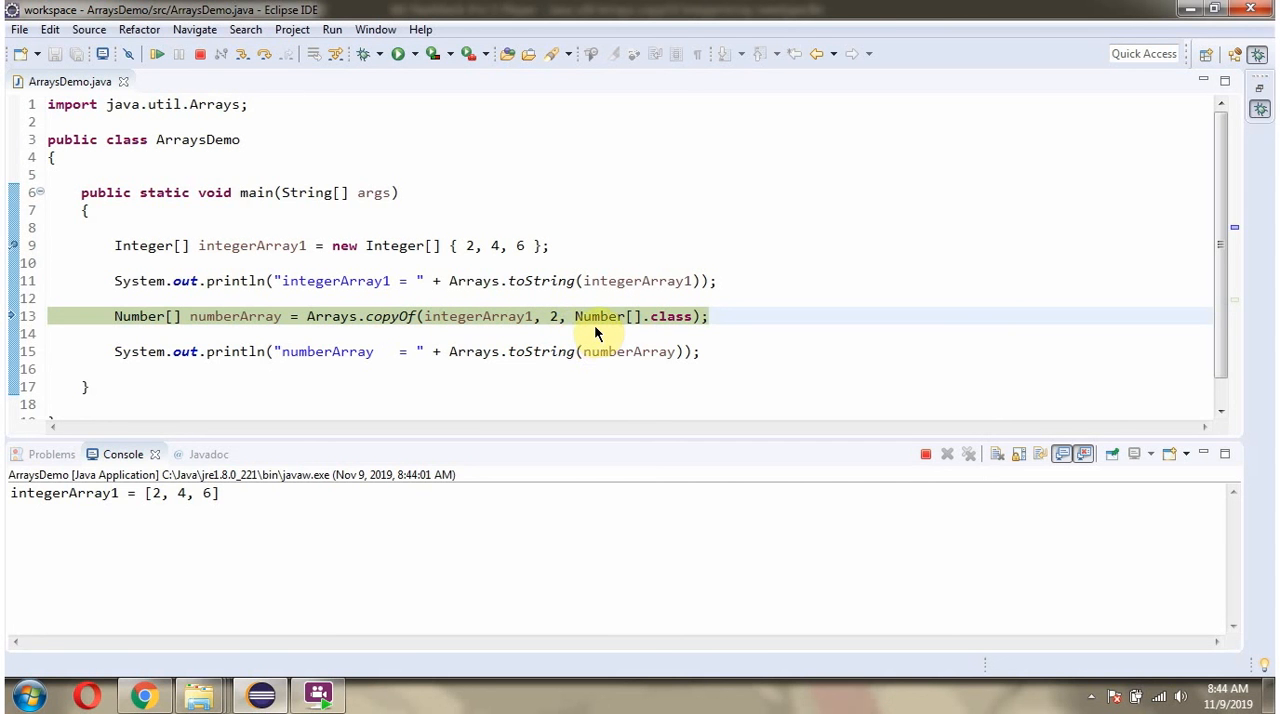
pyautogui.moveTo(236, 336)
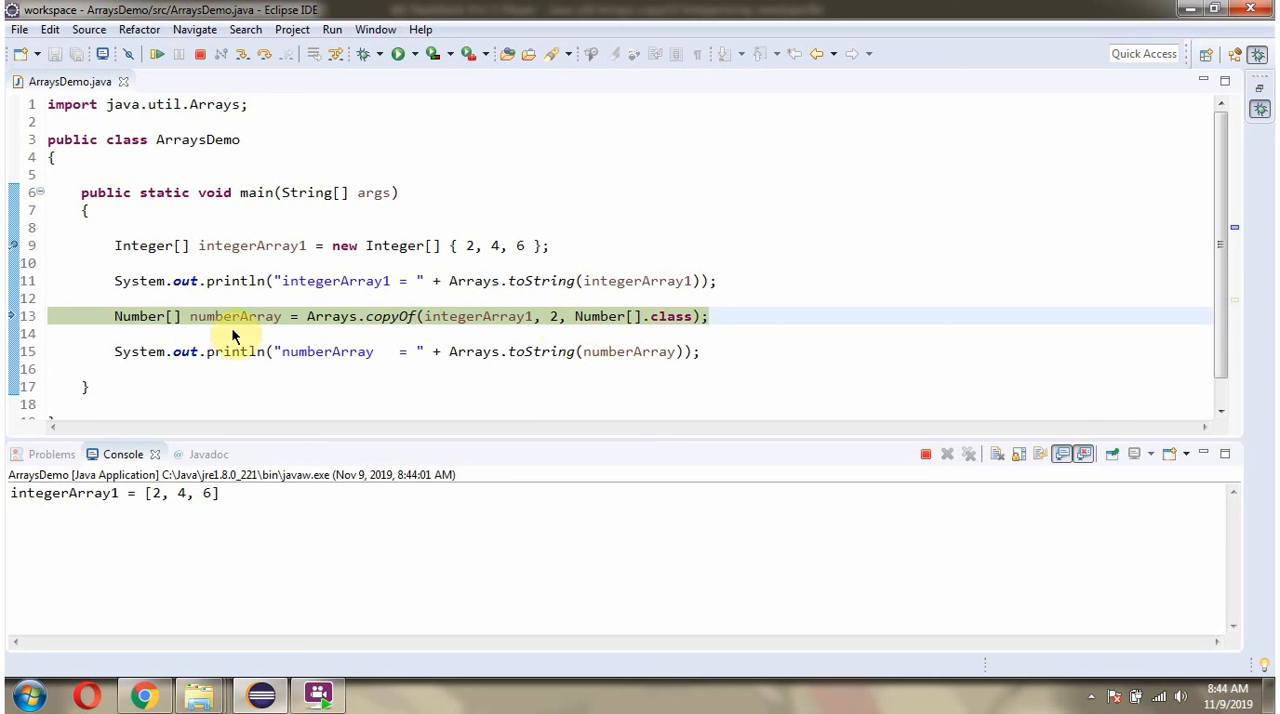
pyautogui.moveTo(250, 328)
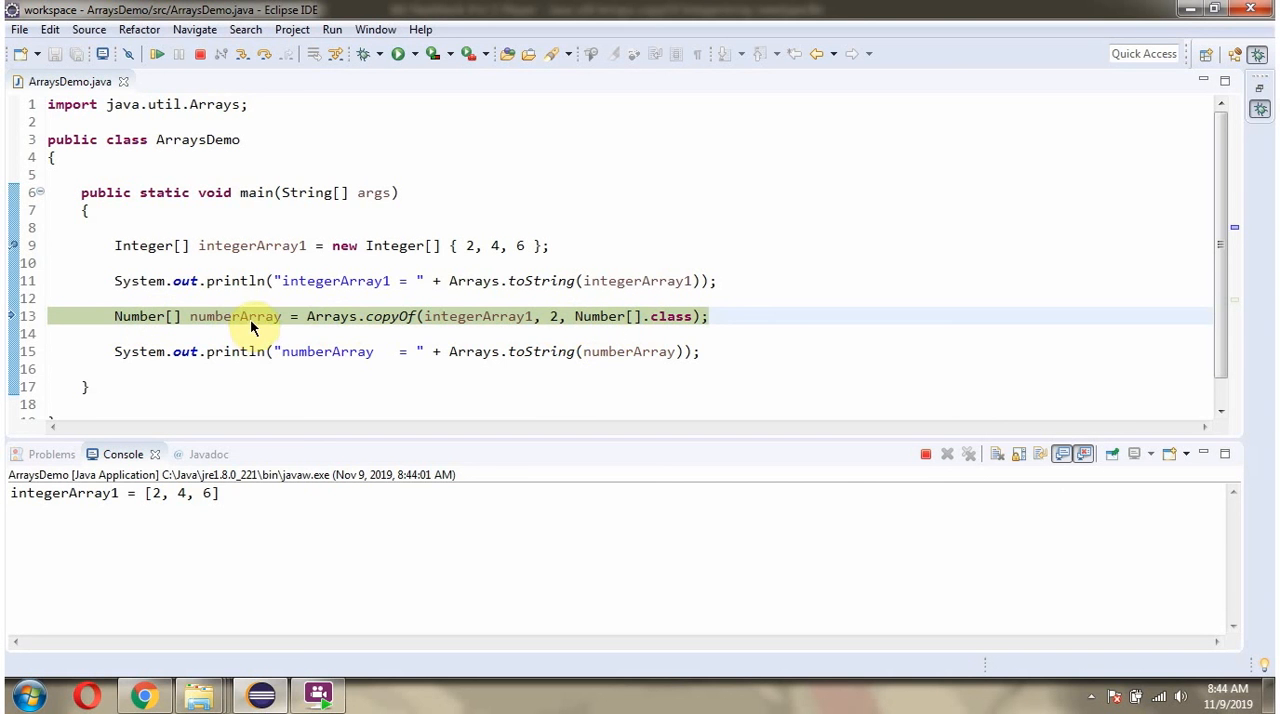